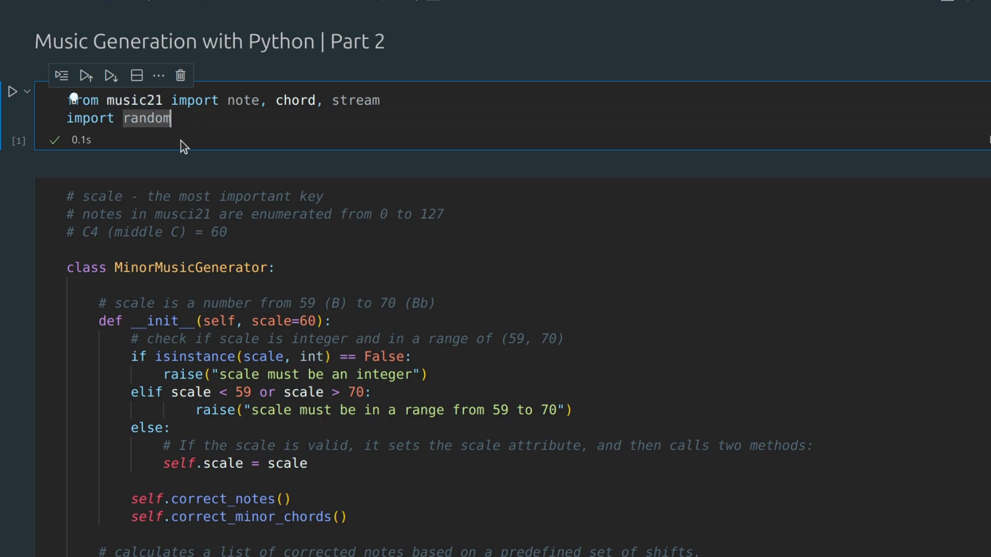
Scroll through the MinorMusicGenerator class, reviewing correct_minor_chords and highlighting correct_chords
scroll(down, 3)
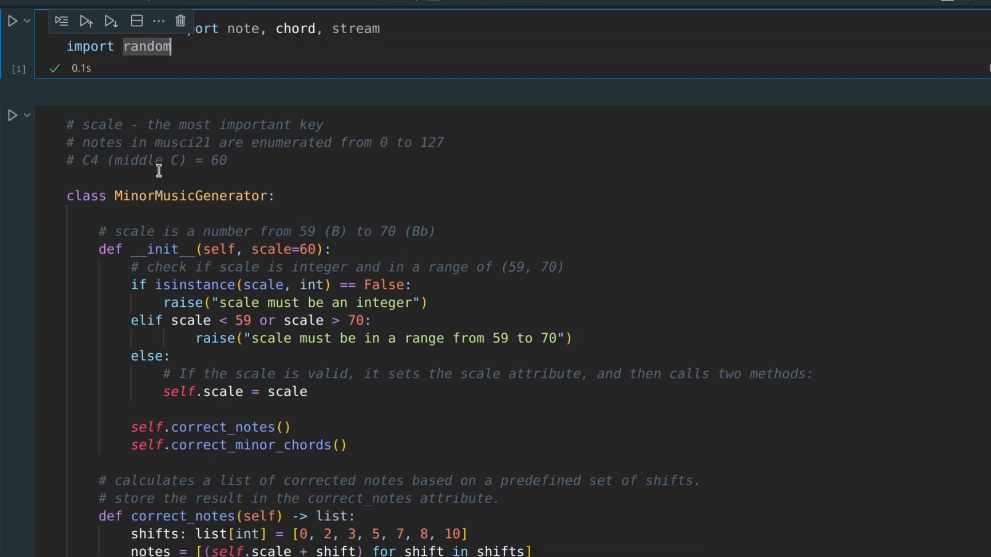
scroll(down, 3)
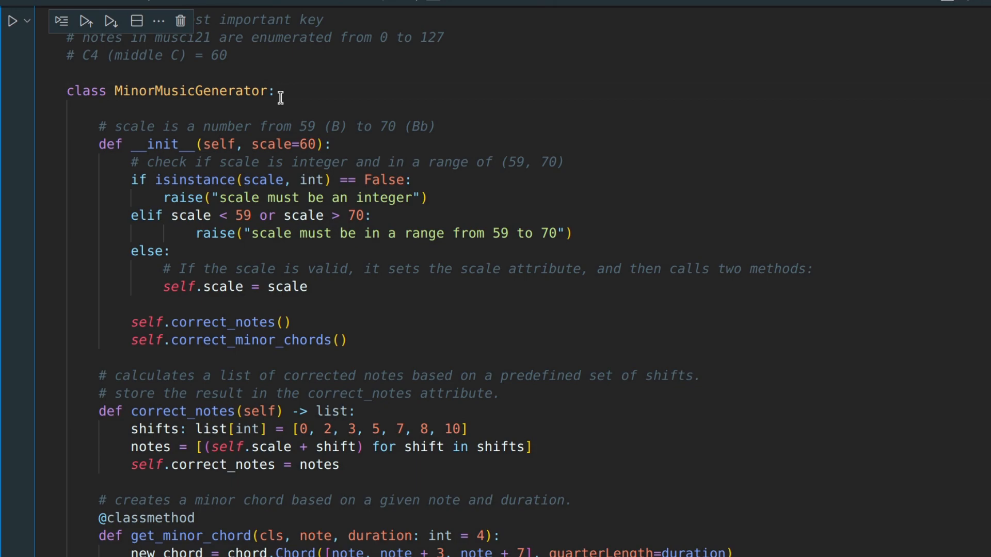
scroll(down, 3)
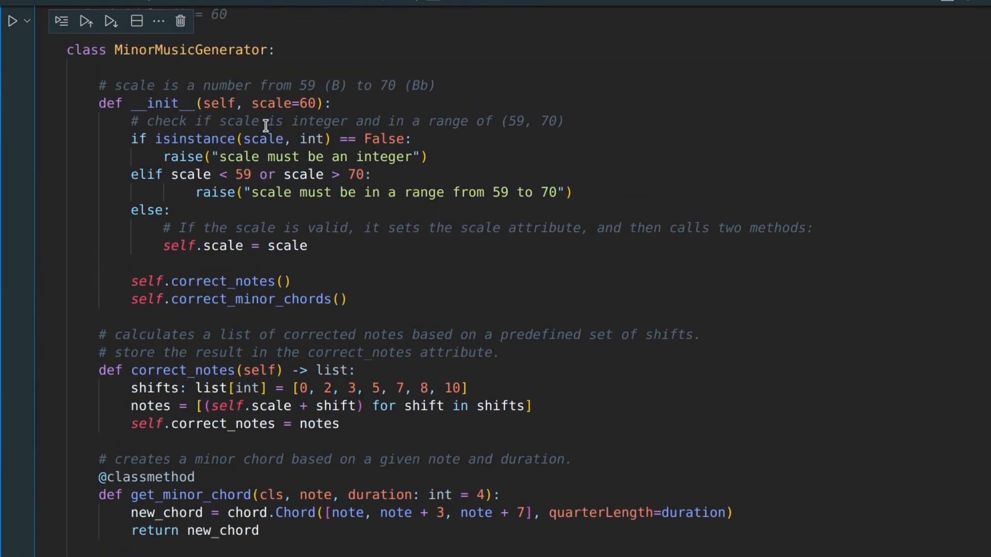
scroll(down, 3)
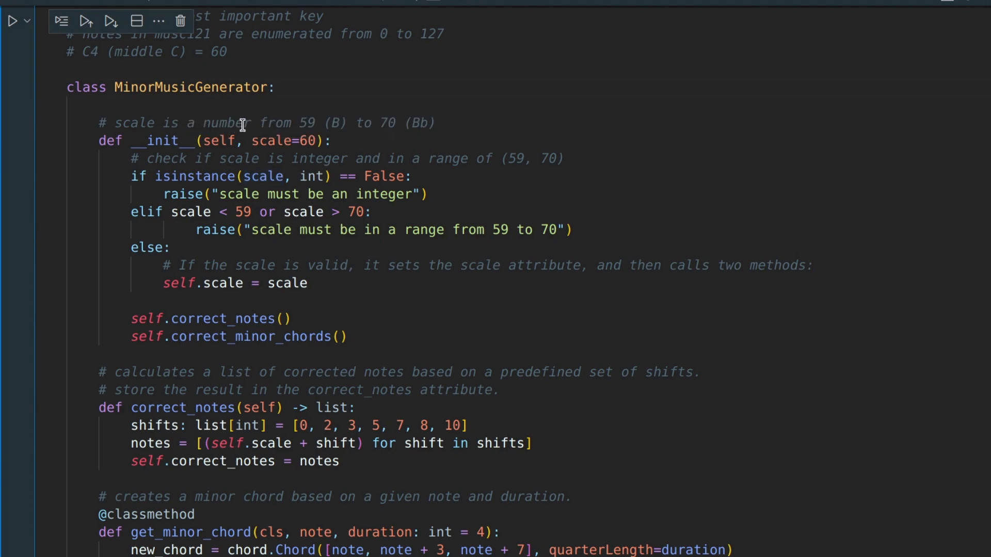
mouse_move(270, 141)
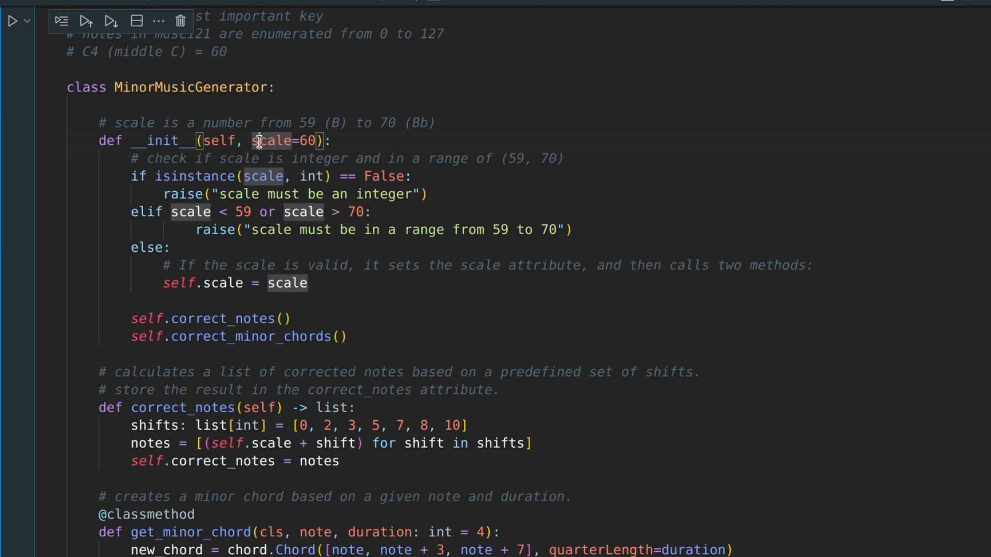
mouse_move(268, 141)
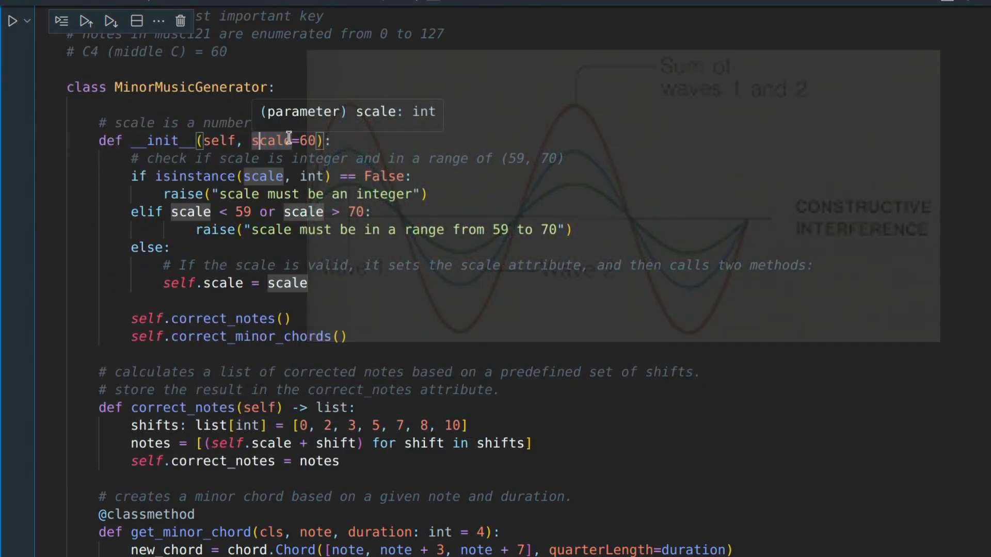
scroll(down, 3)
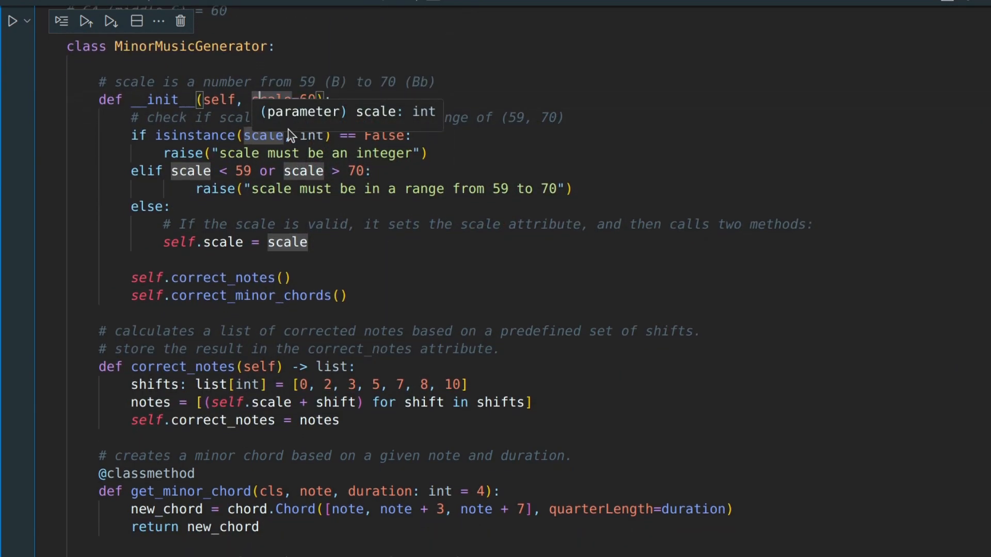
scroll(down, 3)
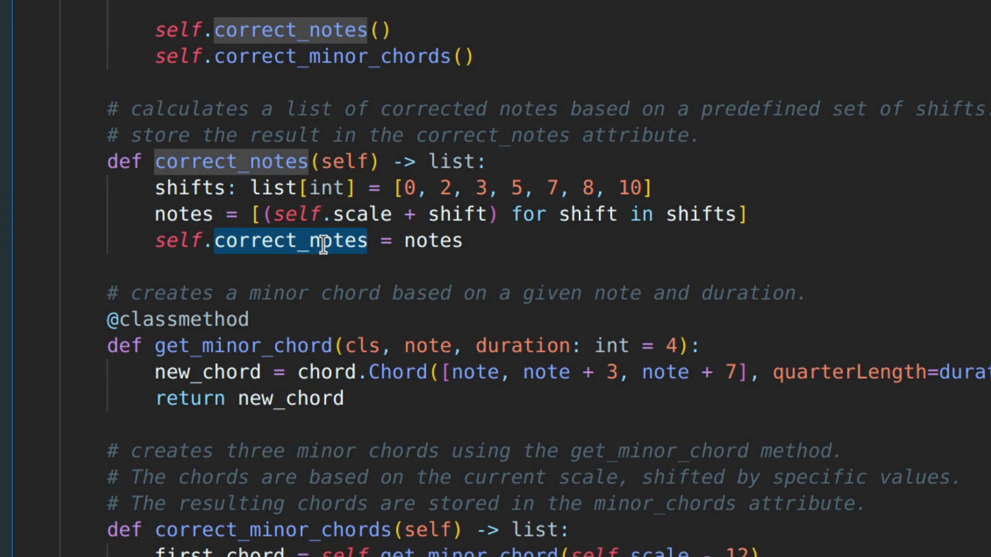
mouse_move(324, 241)
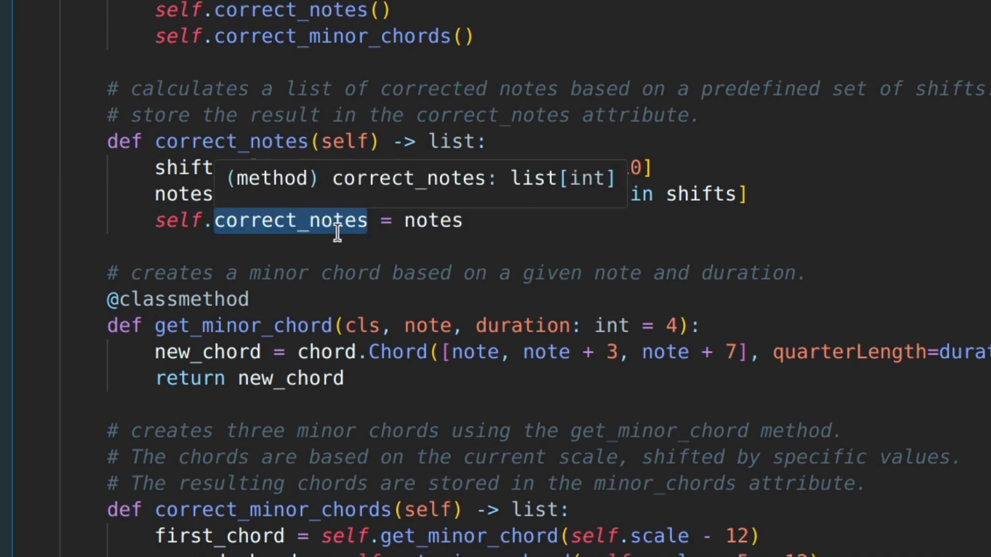
scroll(down, 3)
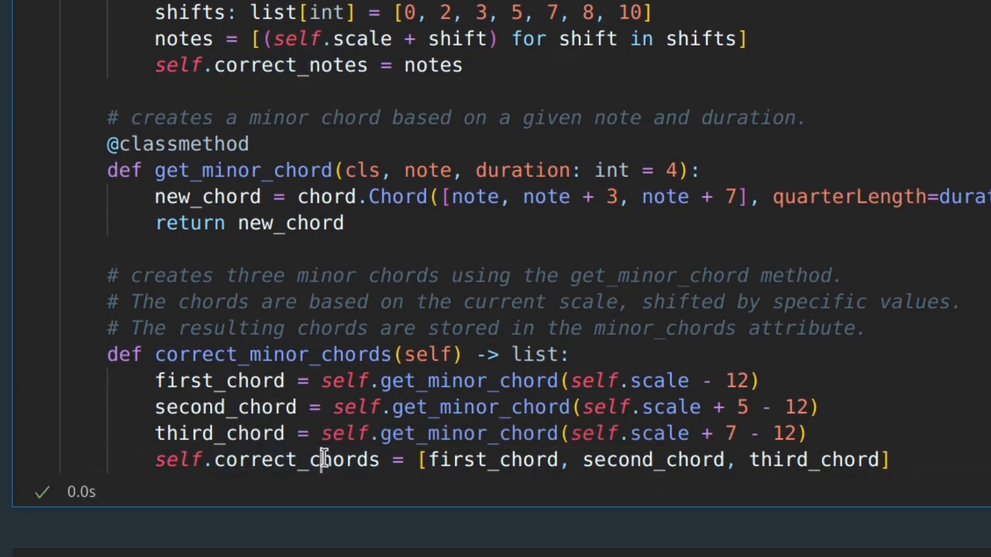
double_click(295, 459)
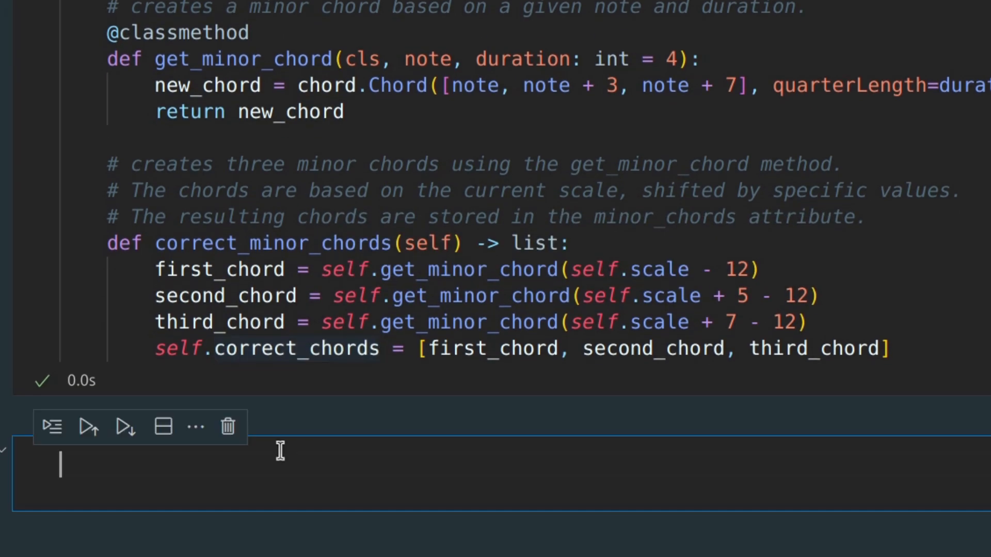
Write def create_melody(scale: int) with song_generator = MinorMusicGenerator(scale) and my_stream = stream.Stream()
scroll(down, 3)
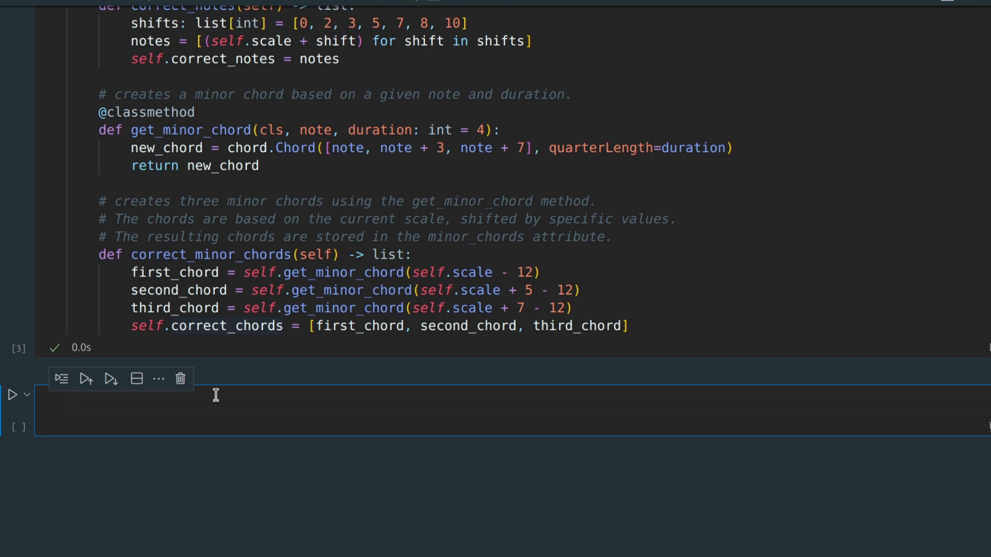
text(def create_melody())
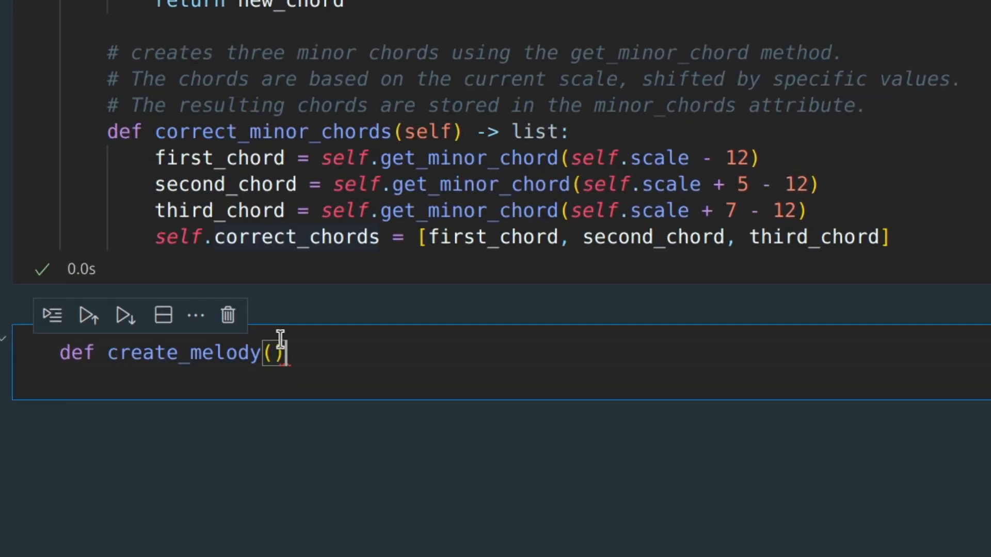
text(scale: int)
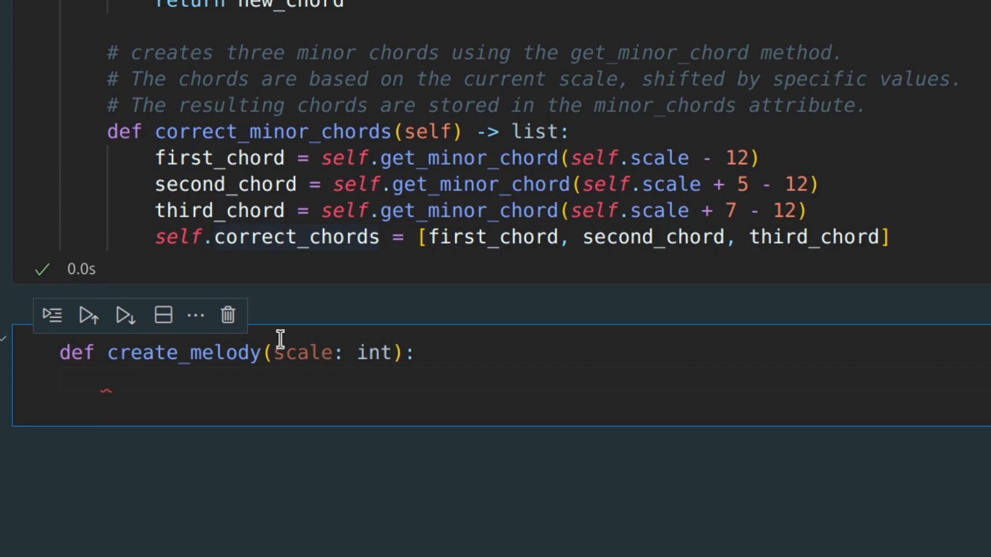
text(song_generator)
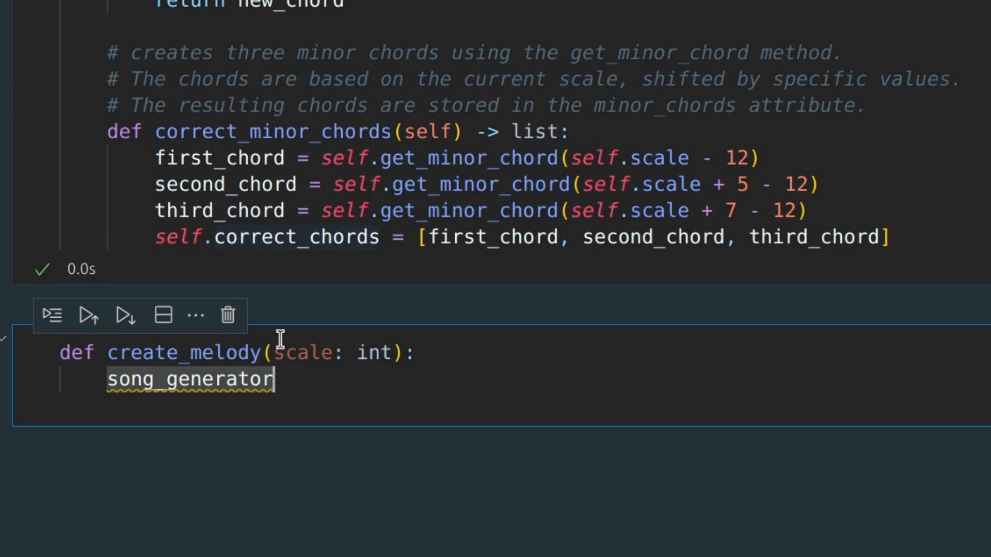
text(= MinorMusicGenerator(scale))
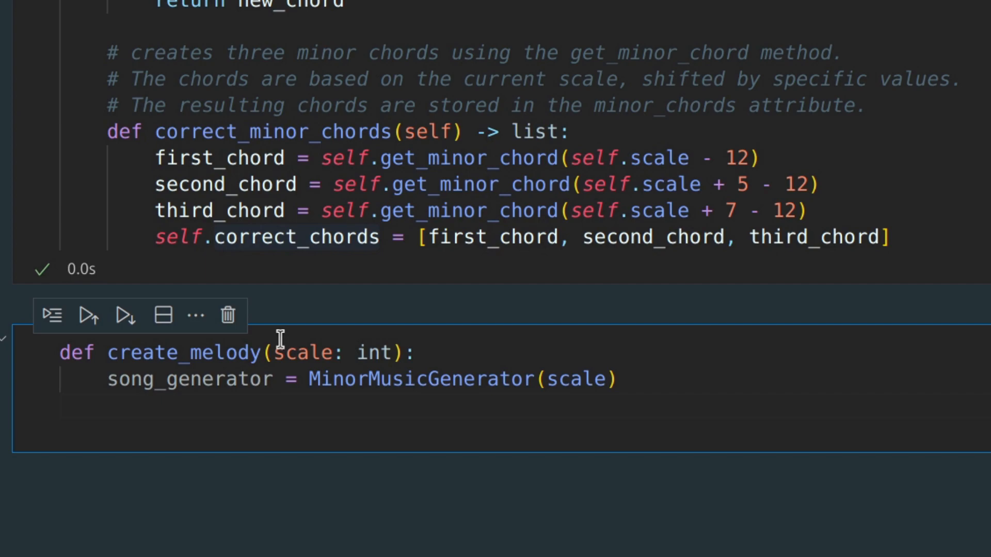
text(my_stream = stream.S)
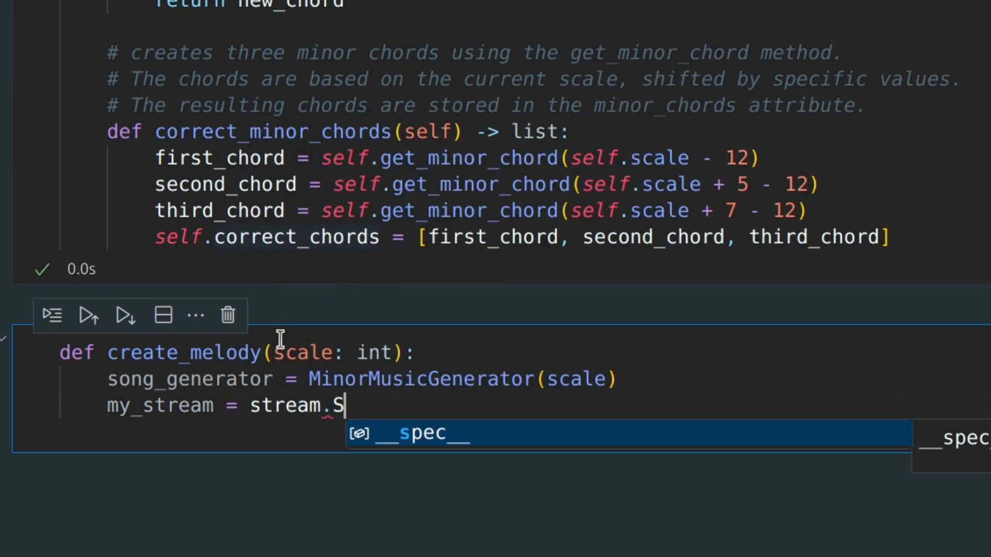
text(tream())
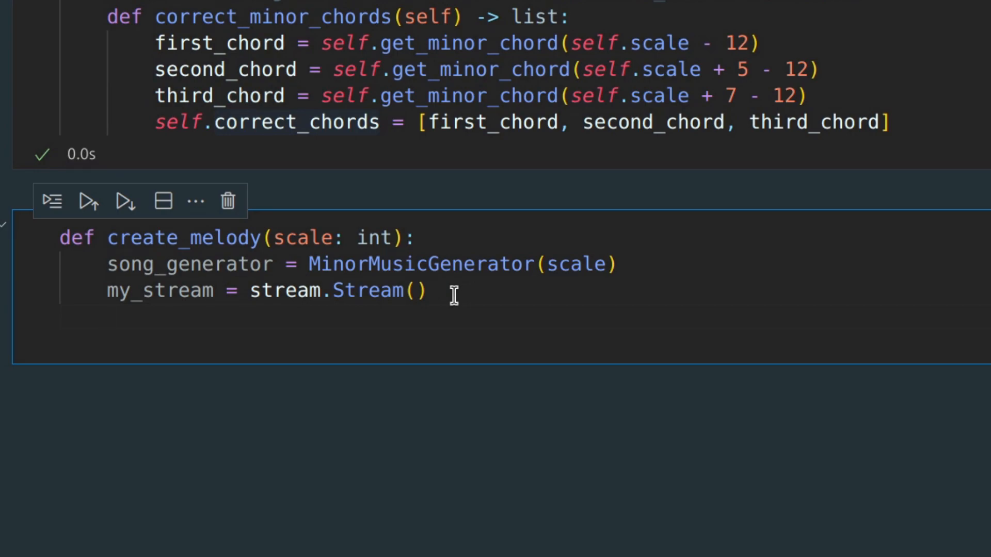
Add note_durations = [2, 1, 0.5, 0.25] inside create_melody and check its values
text(note_durations = [2, 1, 0.5, 0.25])
text(intervals = 30)
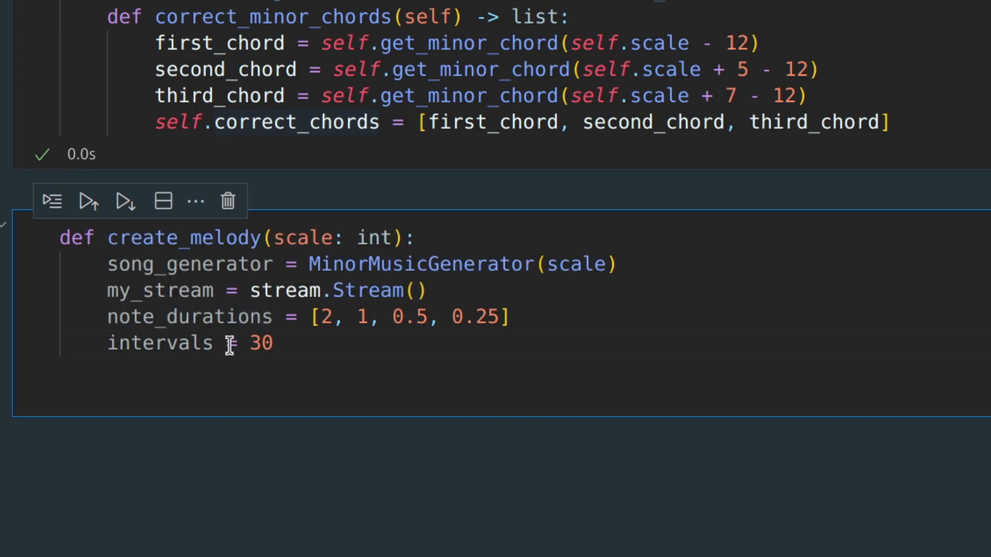
mouse_move(368, 316)
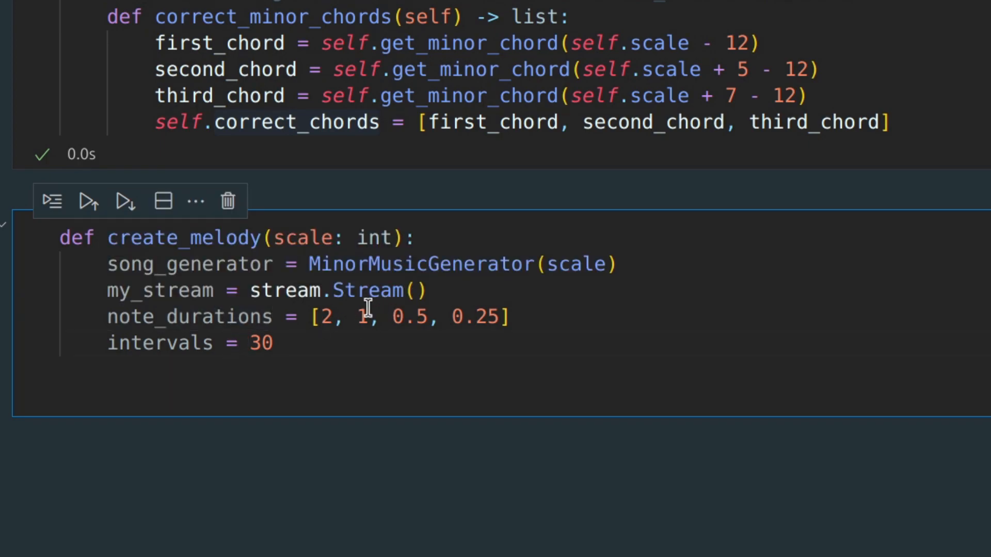
double_click(323, 317)
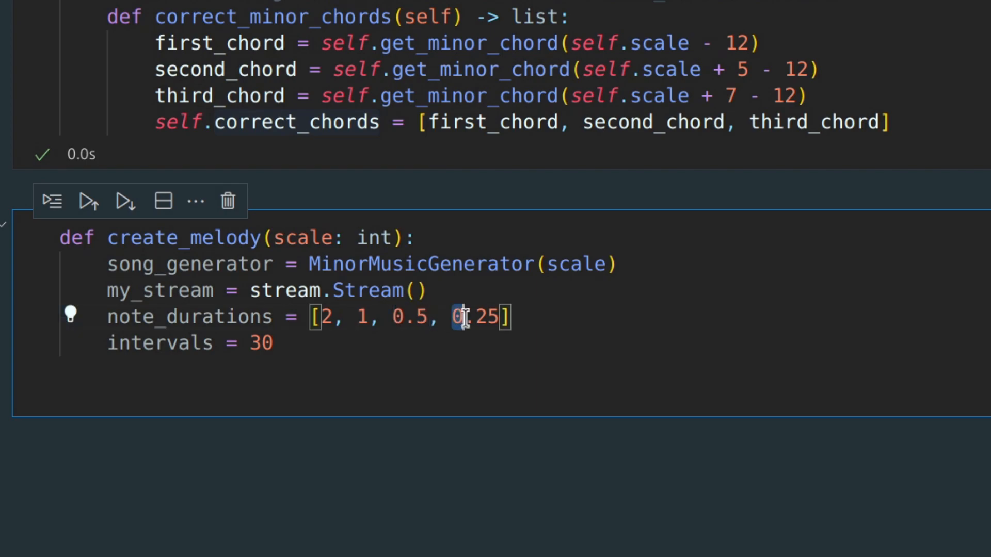
double_click(481, 316)
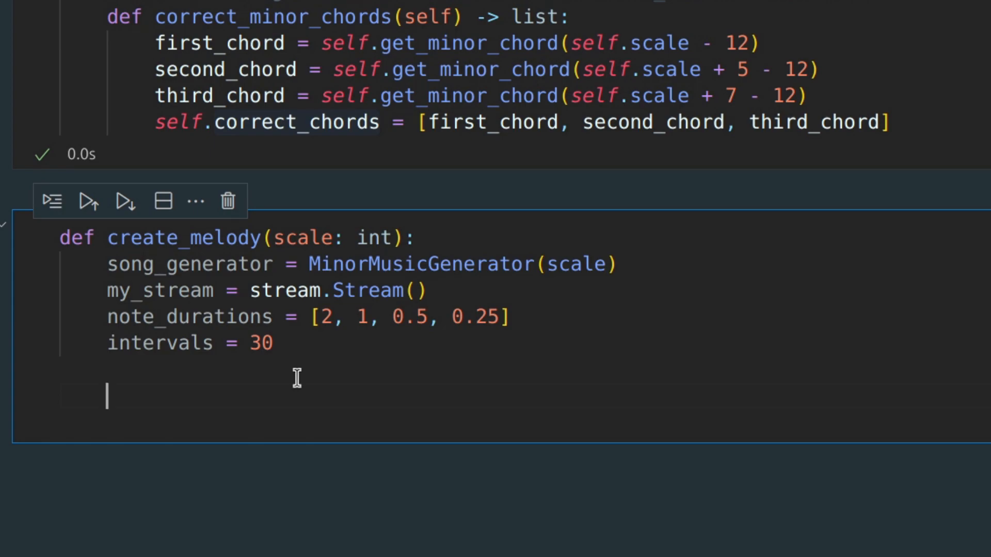
Type def add_one_interval(offset: int, octave_shift: int = 0, velocity: int = 90): inside create_melody
text(def add_one_interval(offset: int, octave_shift: int = 0, veloci)
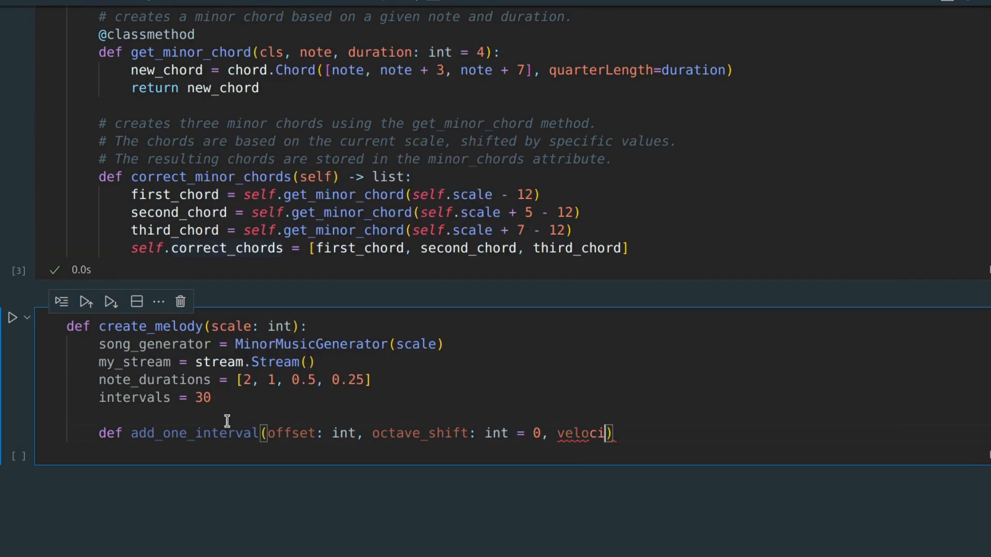
text(ty: int = 90):)
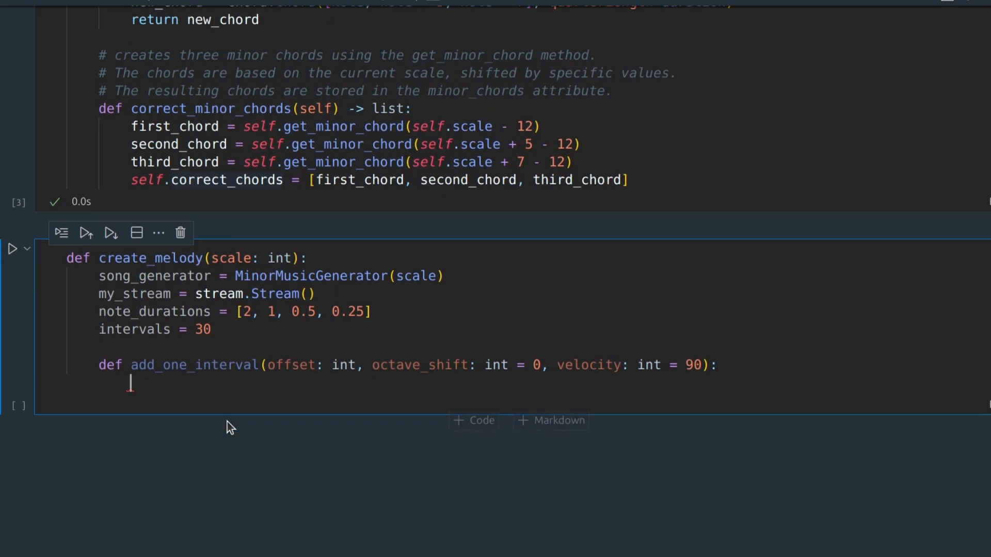
scroll(down, 3)
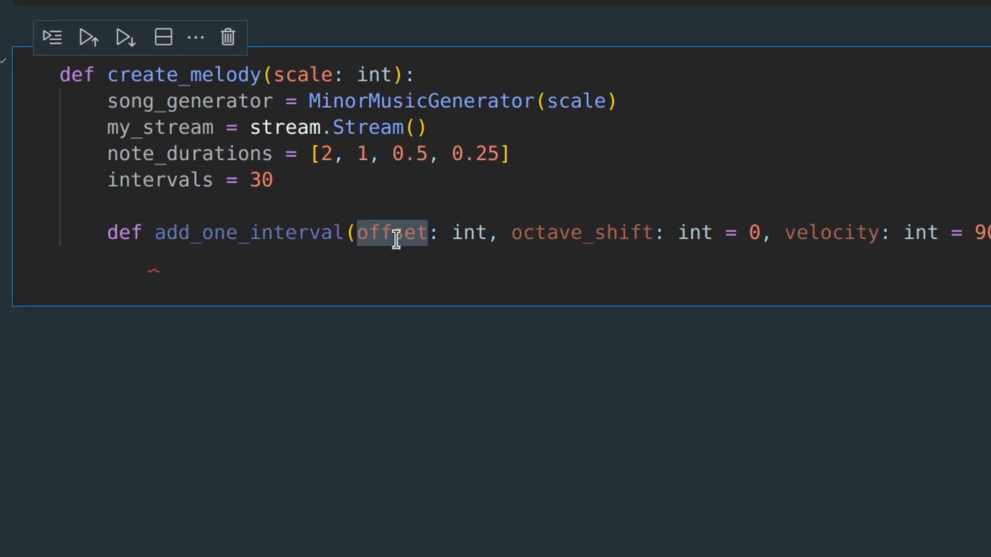
mouse_move(391, 233)
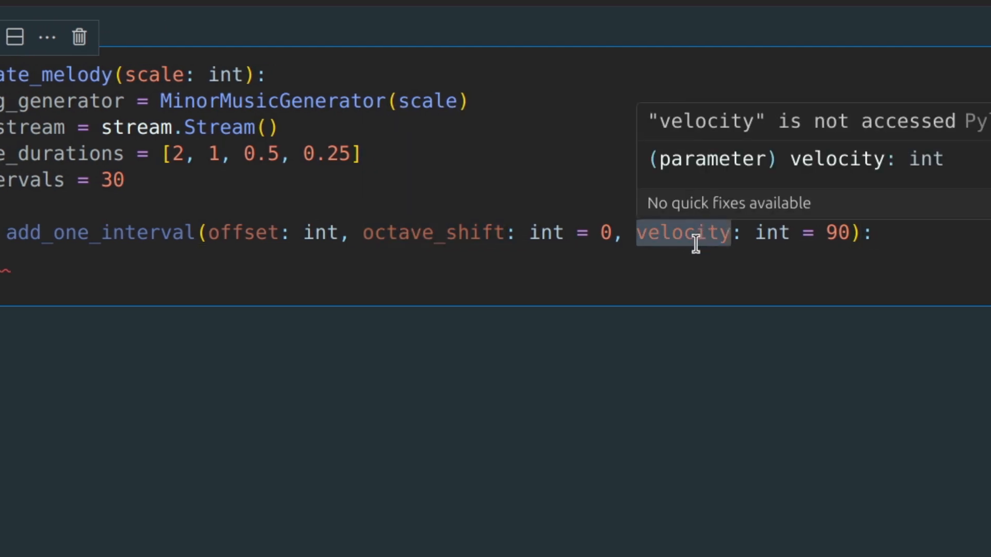
mouse_move(711, 243)
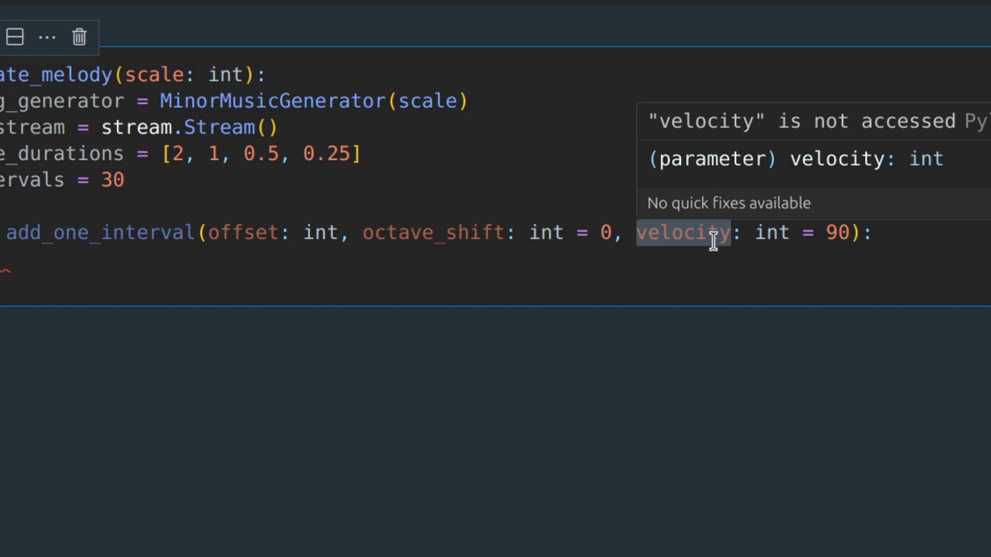
mouse_move(917, 235)
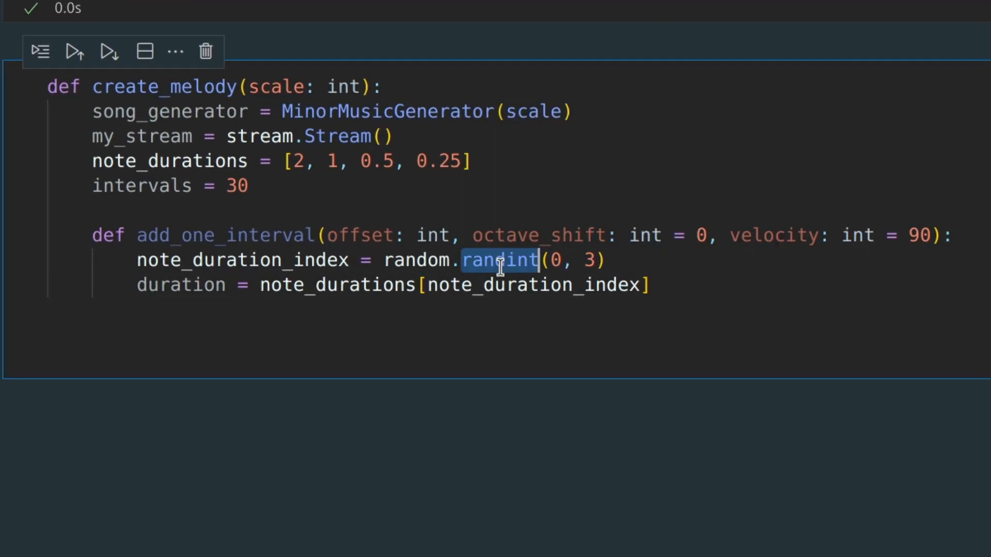
Add number_of_notes = 2 ** note_duration_index and shift: int = octave_shift * 12 to add_one_interval
double_click(414, 259)
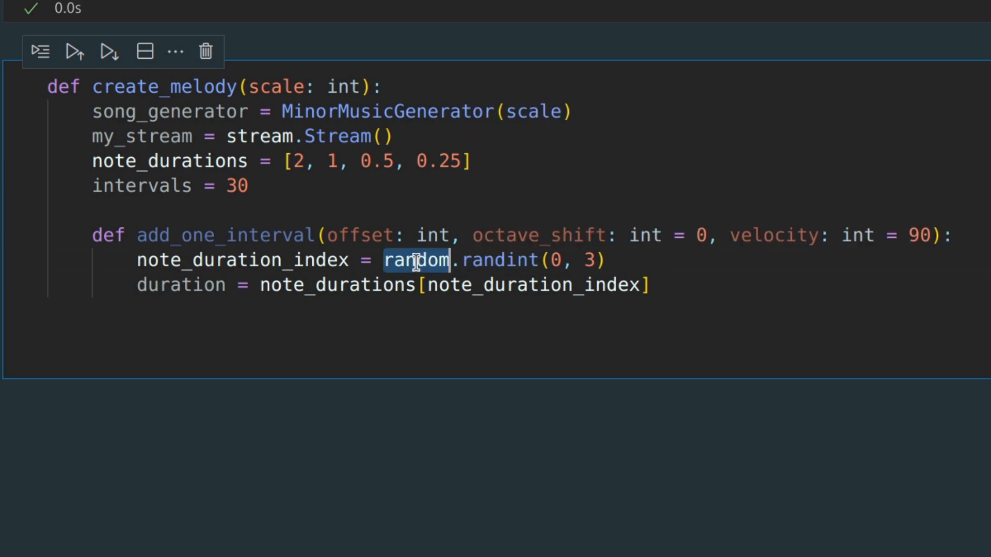
click(554, 260)
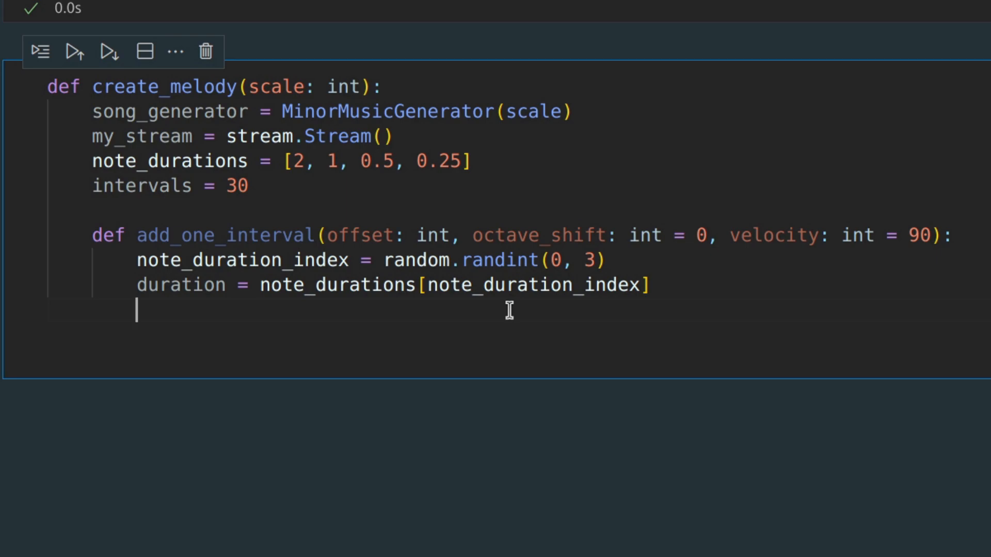
text(number_of_notes =)
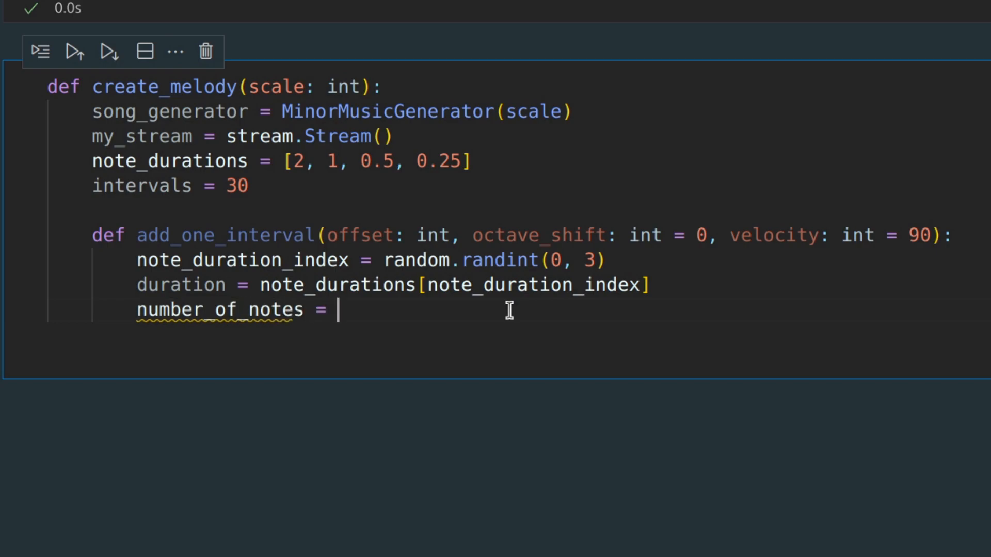
text(2 ** note_duration_index)
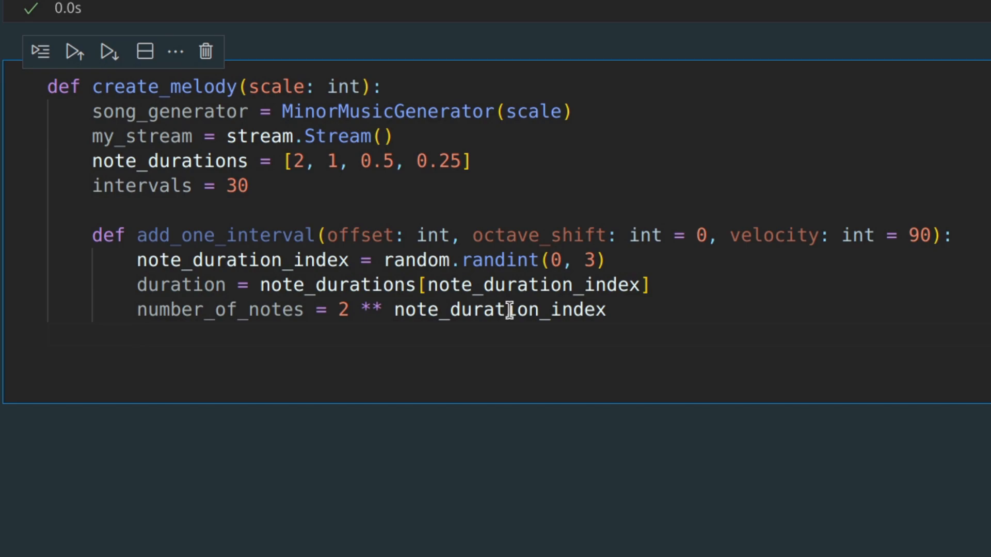
text(shift: int = octave_shift * 12)
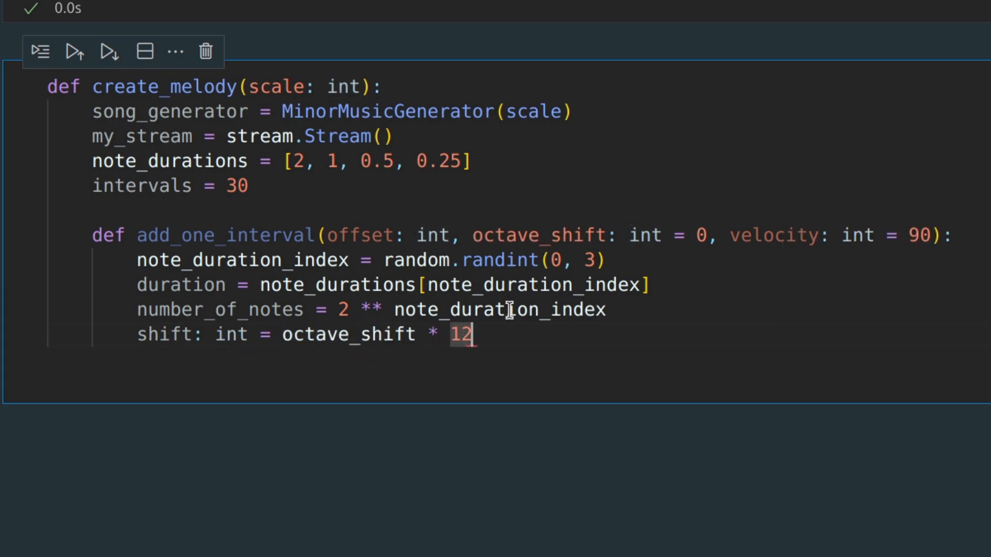
key(enter)
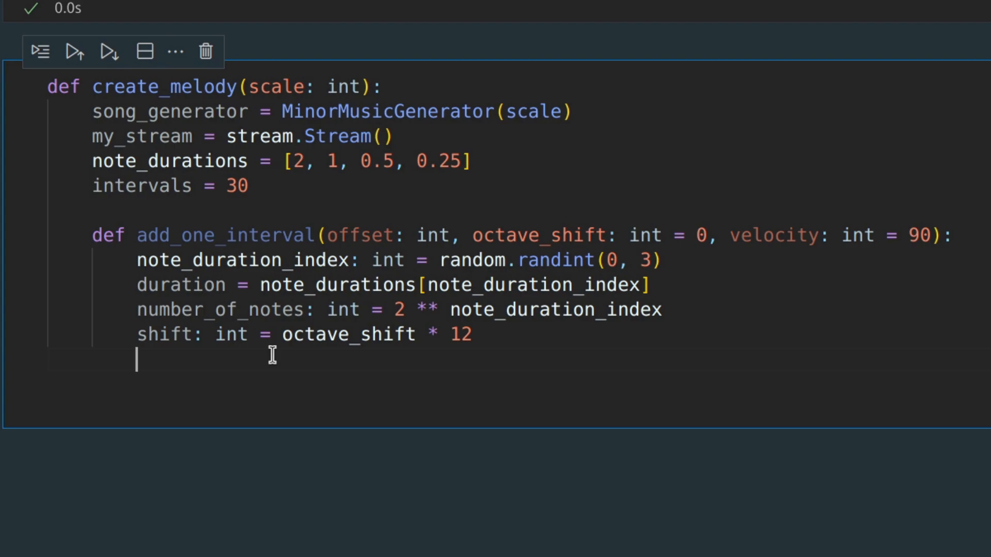
Loop over number_of_notes, building random scale notes with note.Note and appending them to my_stream
text(for i in range(0, number_of_notes):)
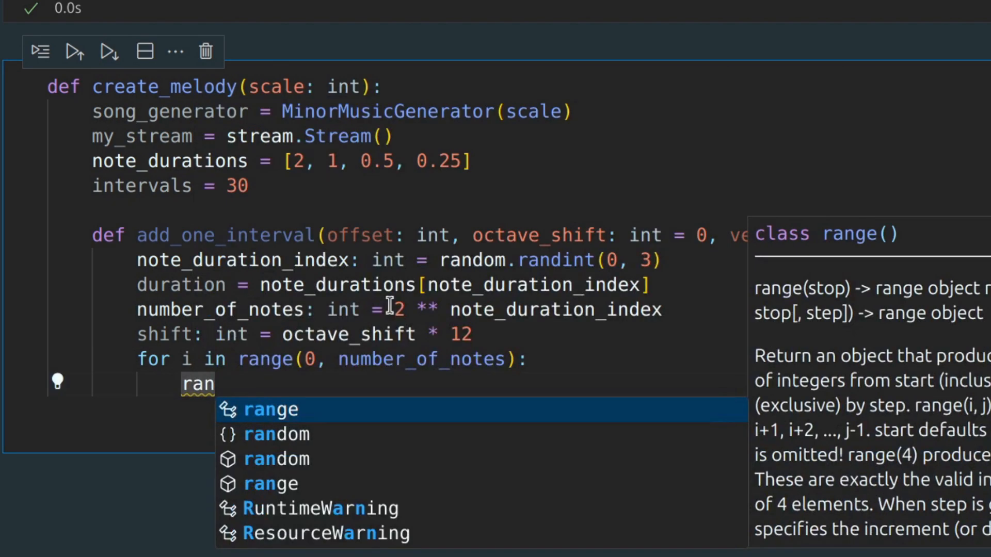
text(random_note = song_generator.correct_notes[random.randint(0, 6)] + shift)
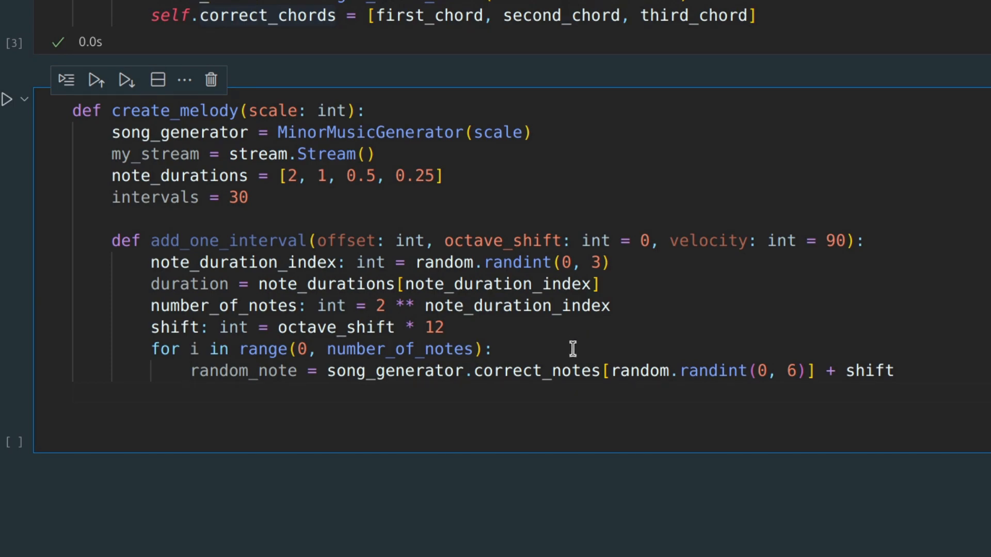
double_click(536, 371)
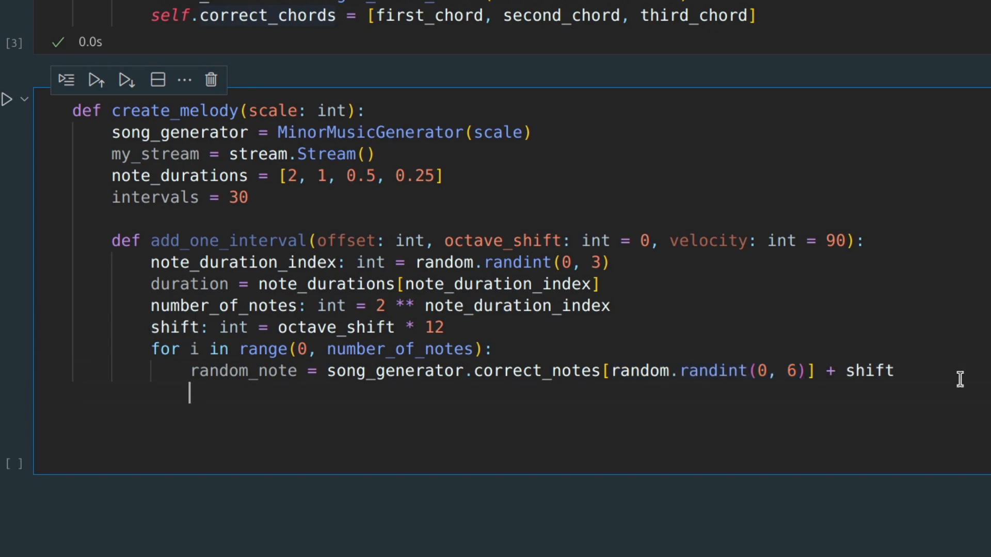
mouse_move(869, 371)
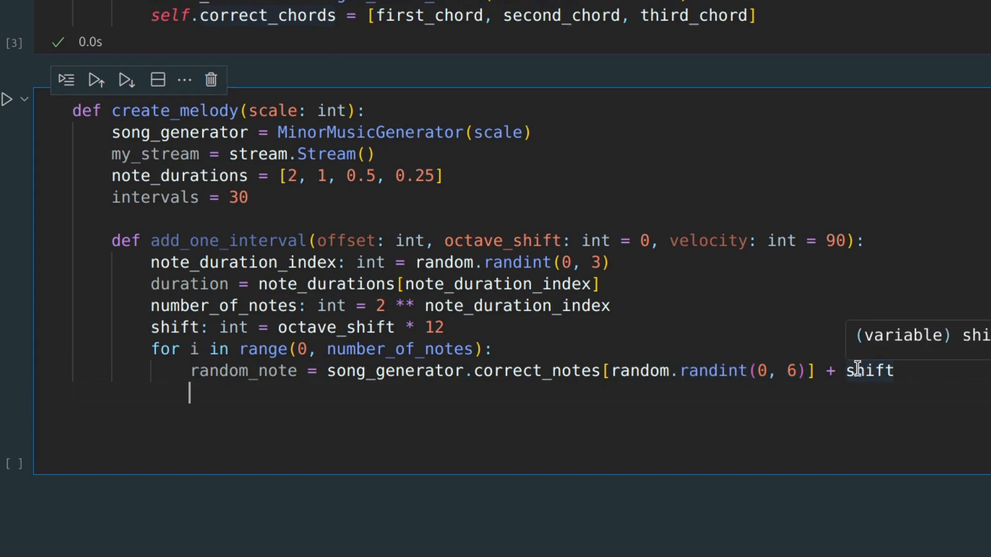
mouse_move(499, 408)
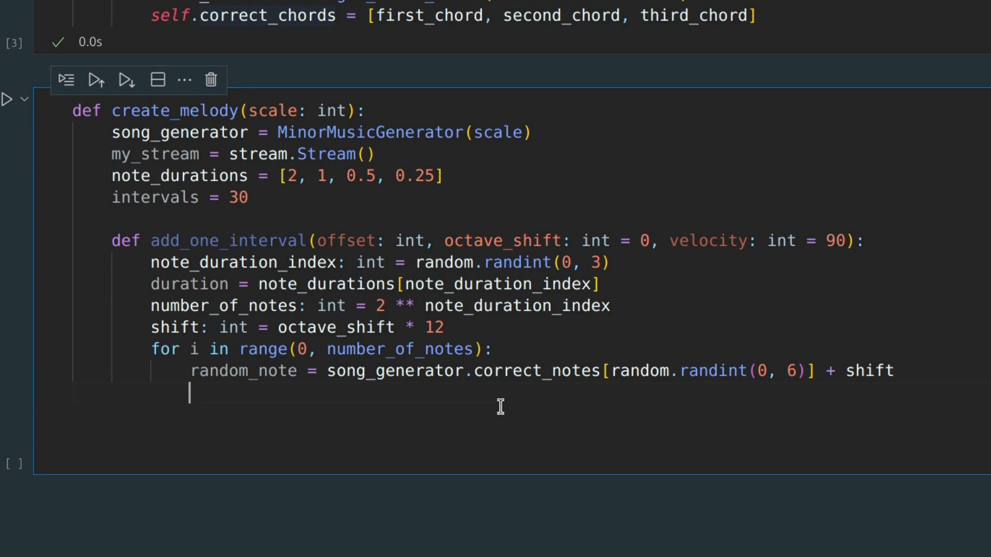
mouse_move(487, 408)
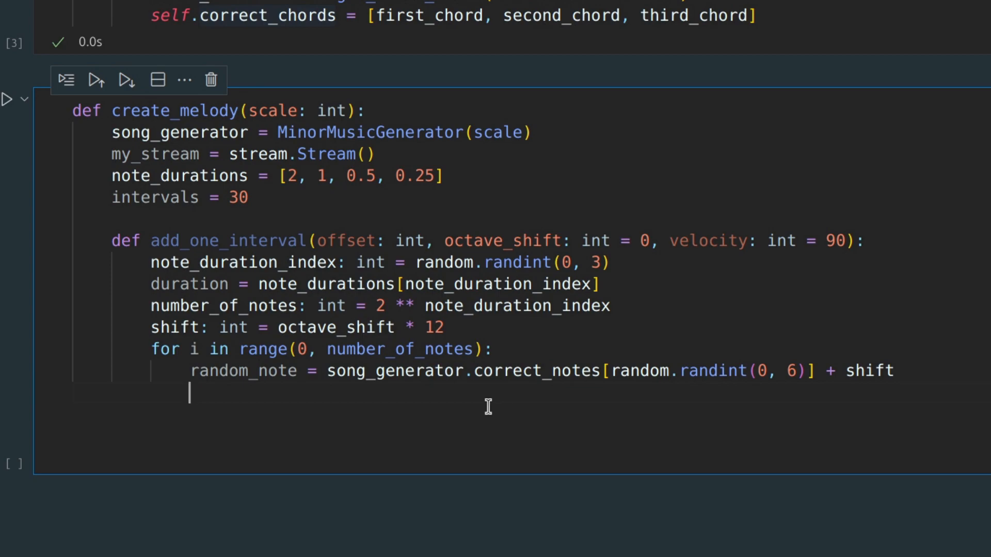
text(my_note = note.Note(random_note, quare)
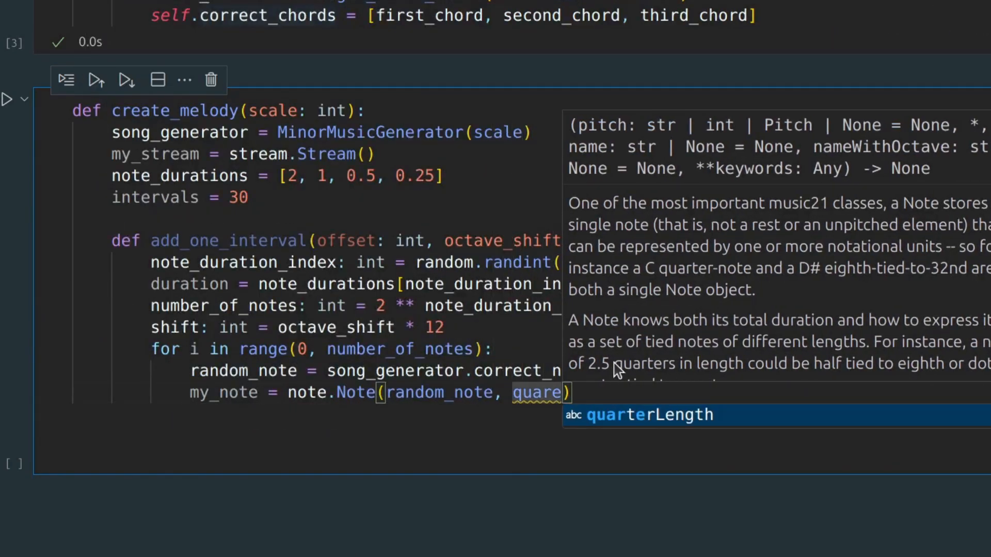
text(my)
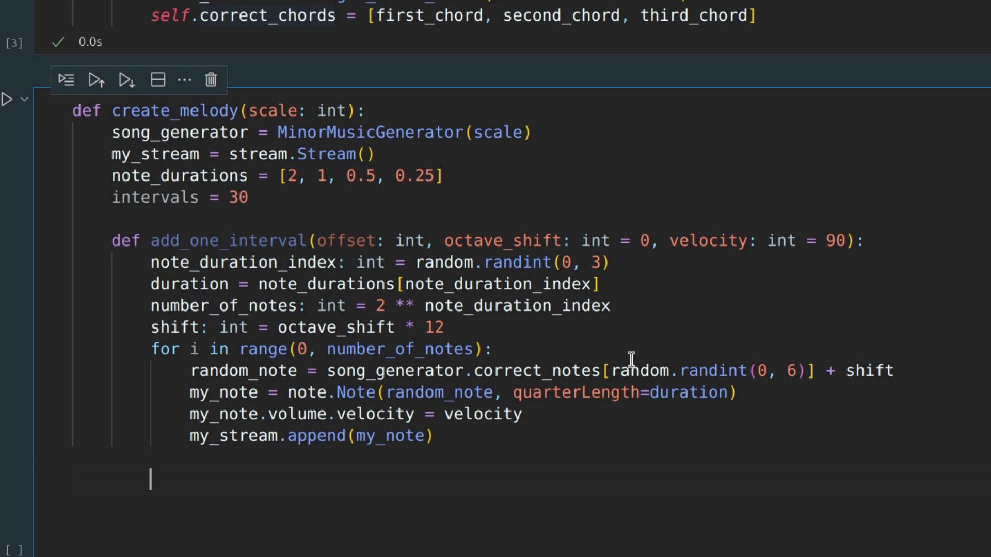
Add random_chord from song_generator's correct_chords and set new_chord.volume.velocity = 60
text(random_chord = song_generator.correct_chords[random.randint(0, 2)
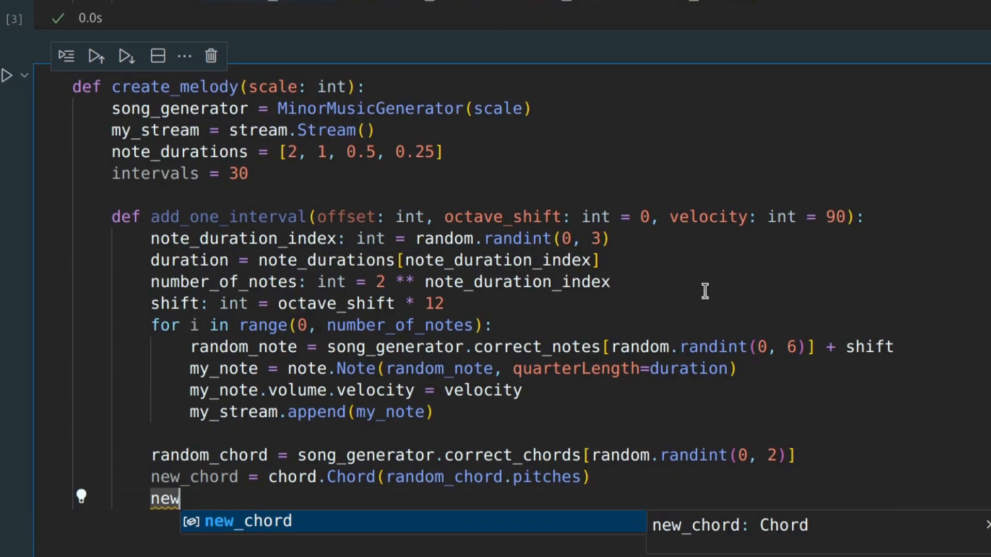
text(new_chord.volume.velocity = 60)
text(my_stream.insert(offset, new_chord))
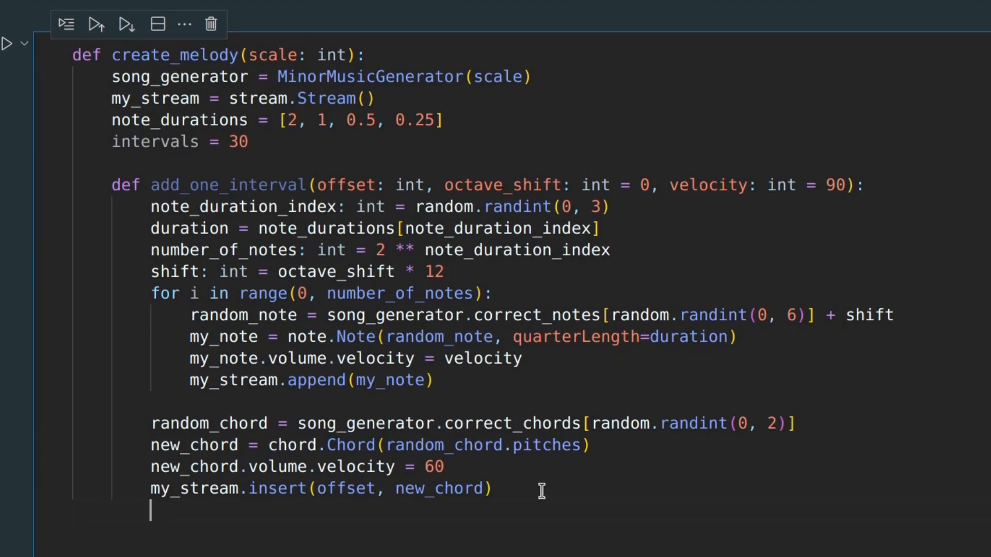
mouse_move(547, 434)
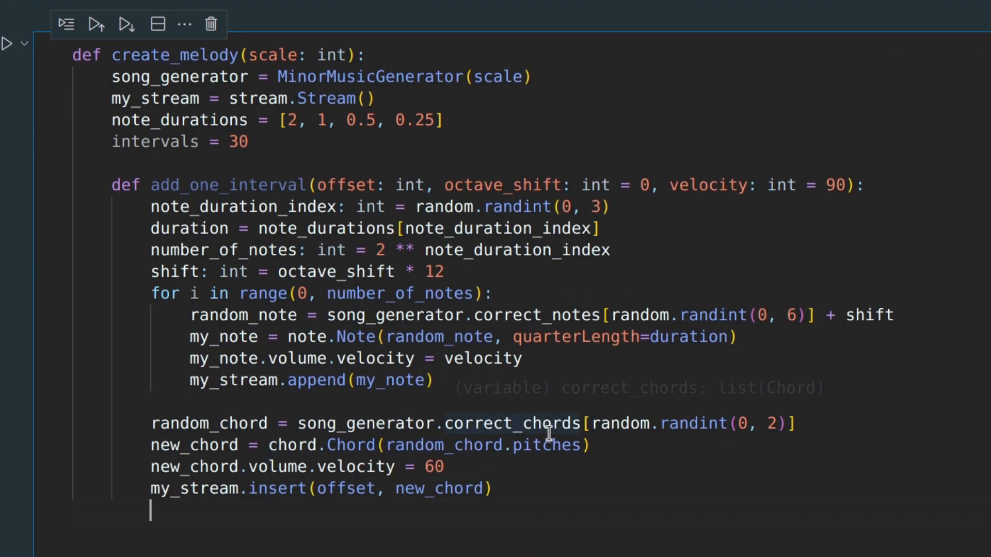
double_click(512, 423)
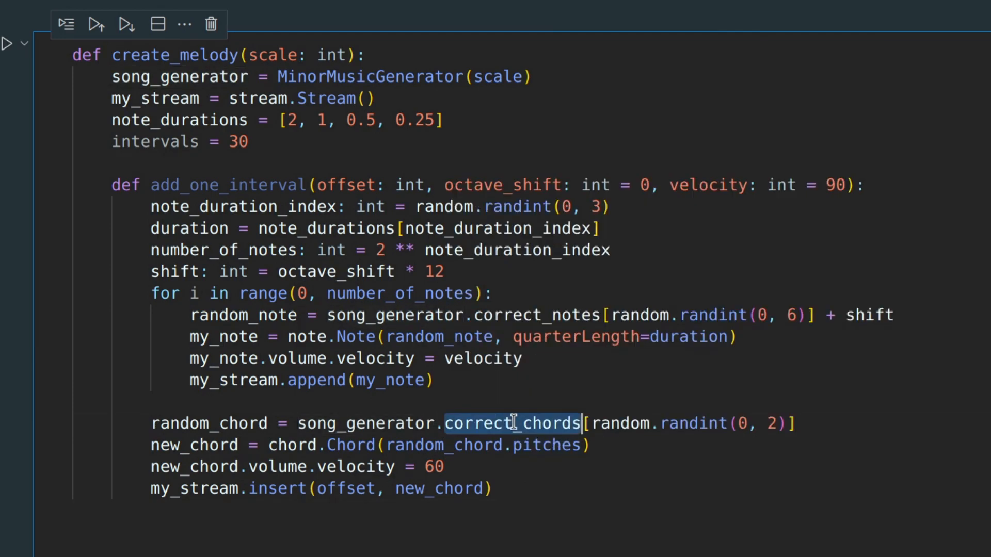
mouse_move(512, 422)
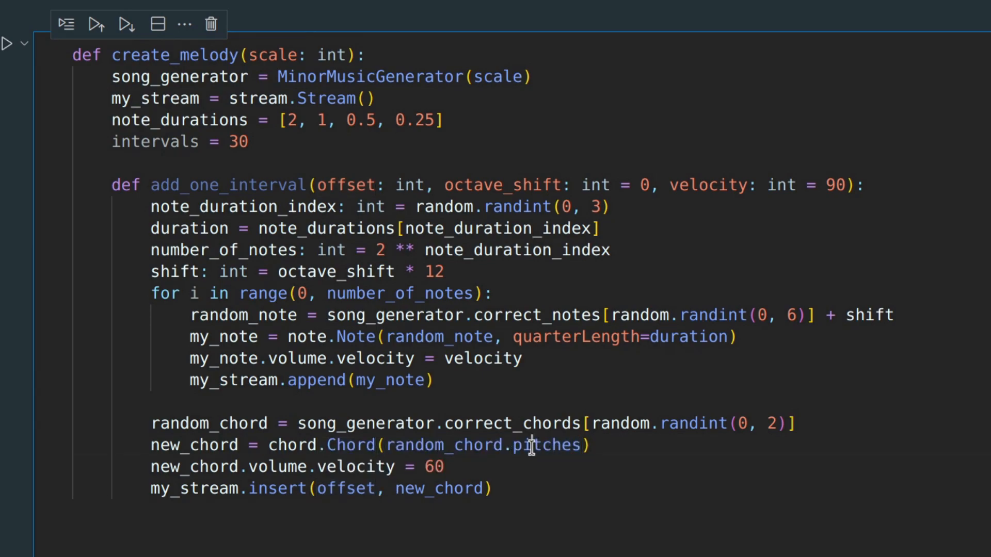
mouse_move(480, 450)
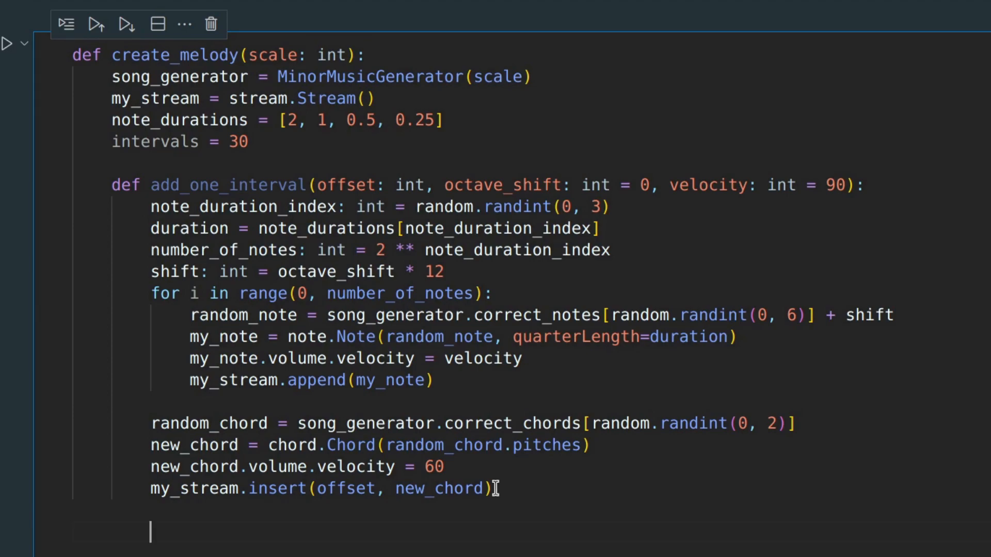
Loop add_one_interval(2 * i) over range(0, intervals) with random octave_shift and velocity, plus a final velocity-50 call
text(for i in range(0))
text(add_one_interval)
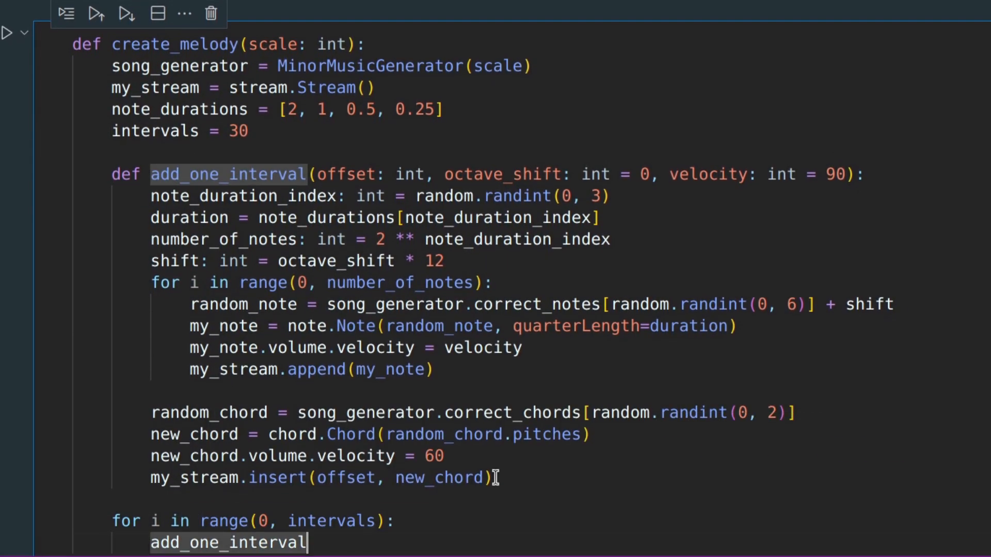
text((2 * i, octave_shift=random.randint(0, 1)
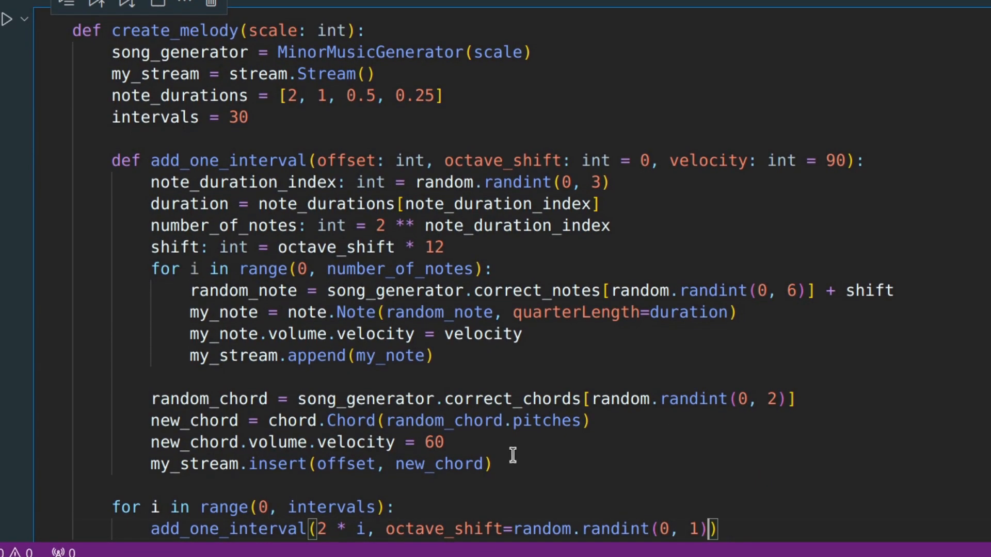
text(, velocity=random.randint(70, 120)
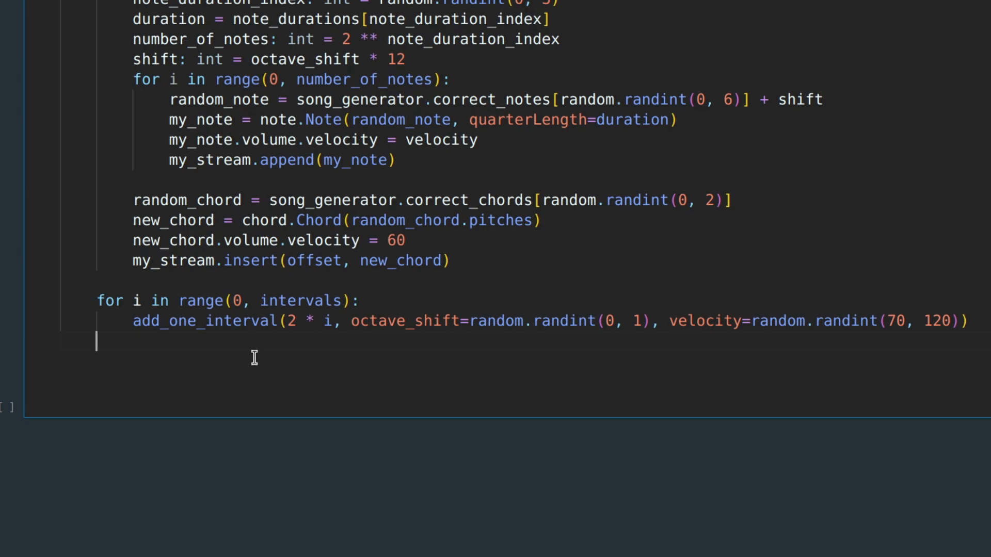
text(add_one_interval(2 * intervals, velocity =)
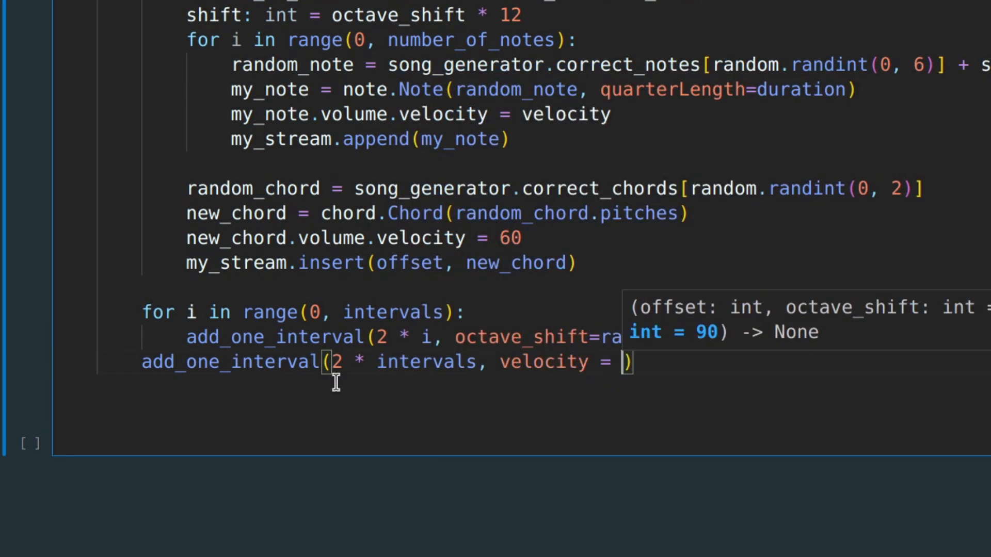
text(50)
text(create_melody)
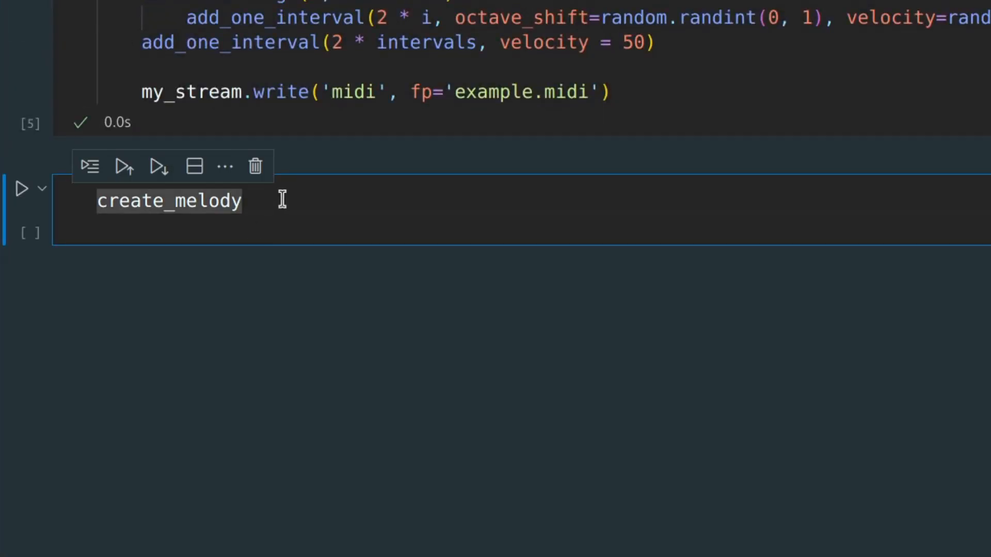
Type the create_melody(60) call in a new cell
text((6))
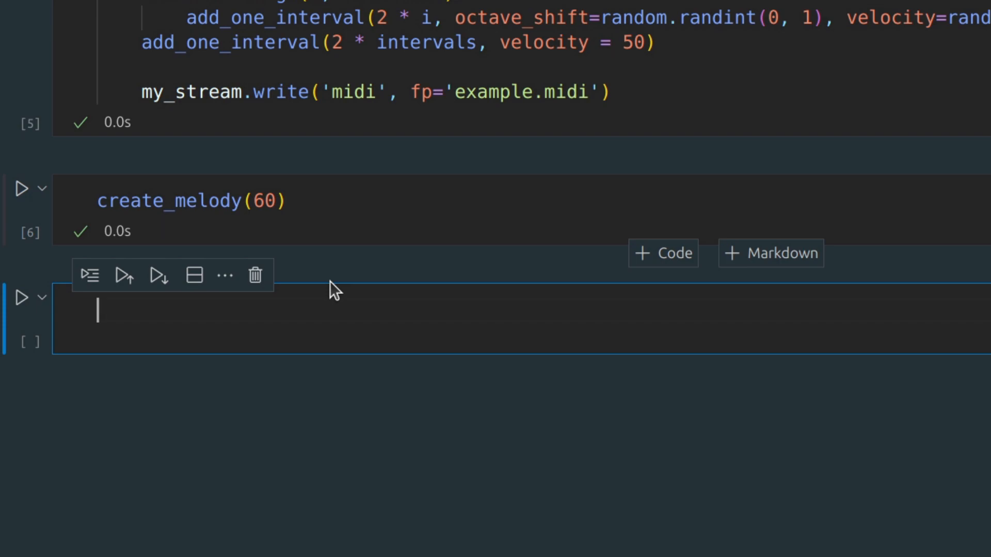
mouse_move(413, 157)
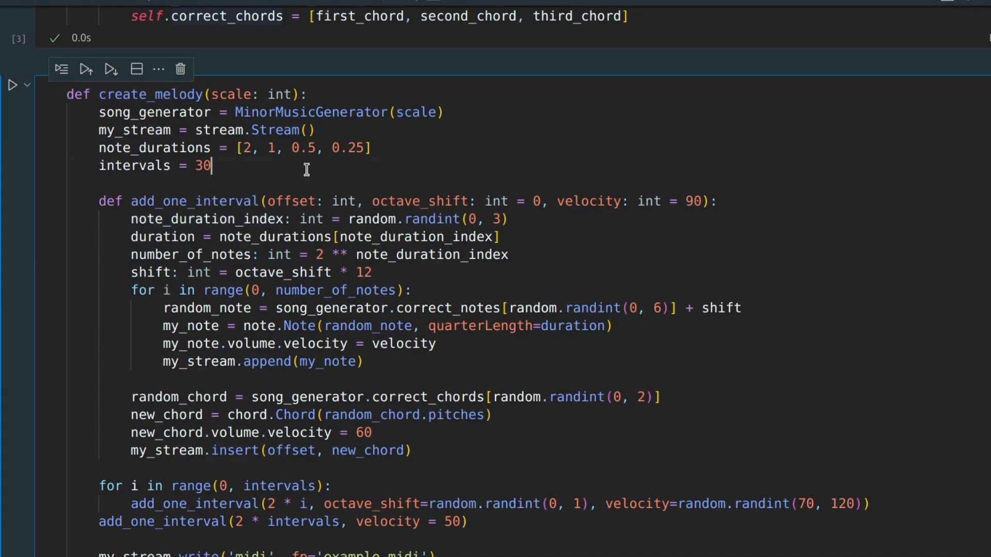
scroll(down, 3)
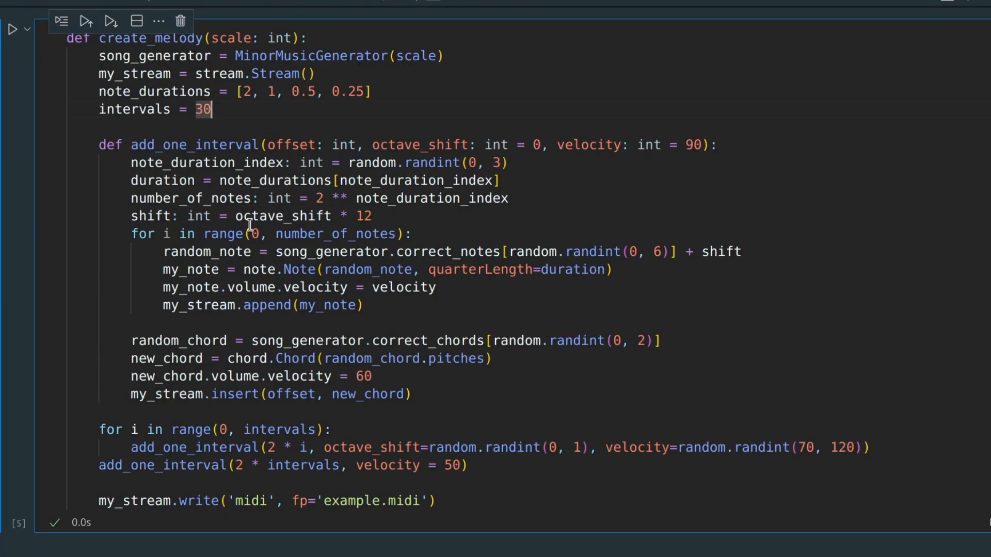
drag(131, 340, 411, 394)
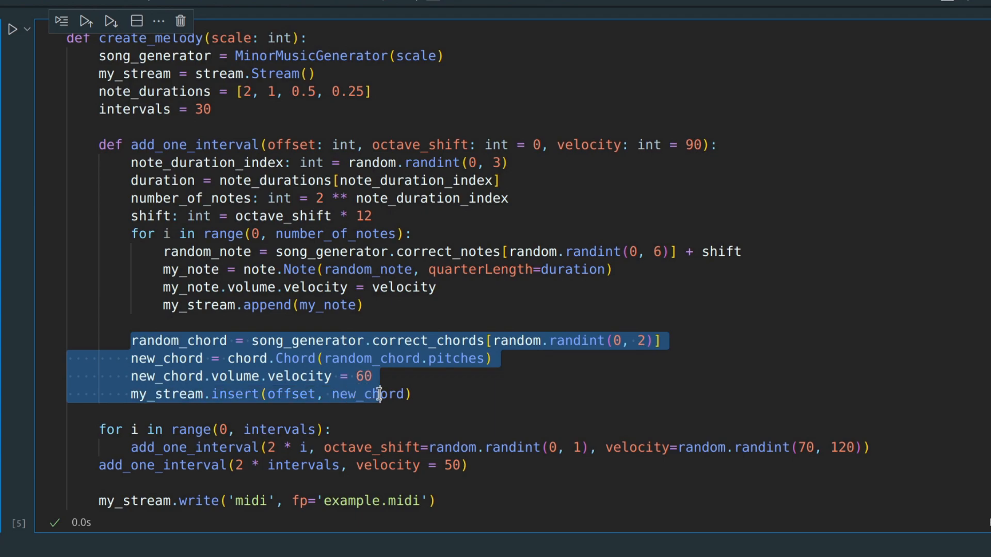
click(459, 400)
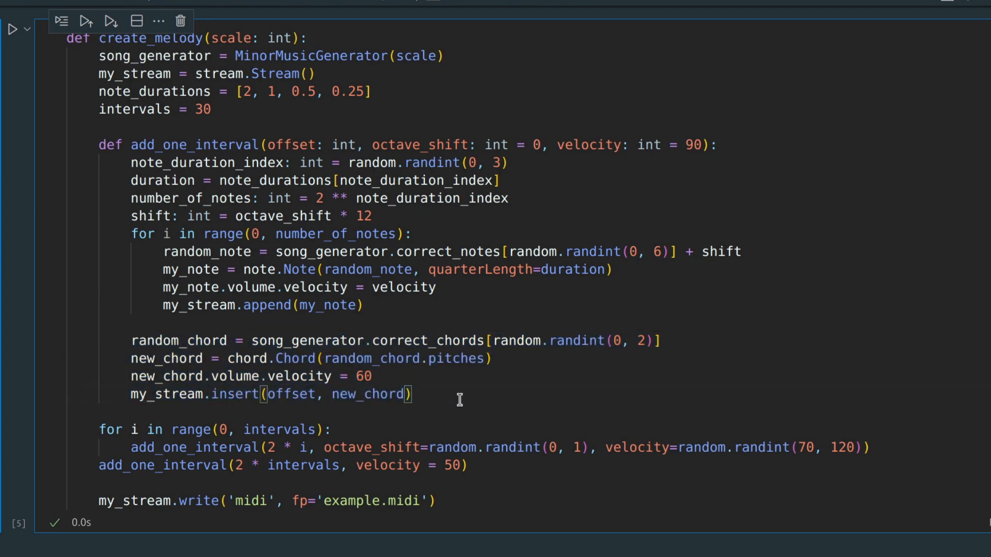